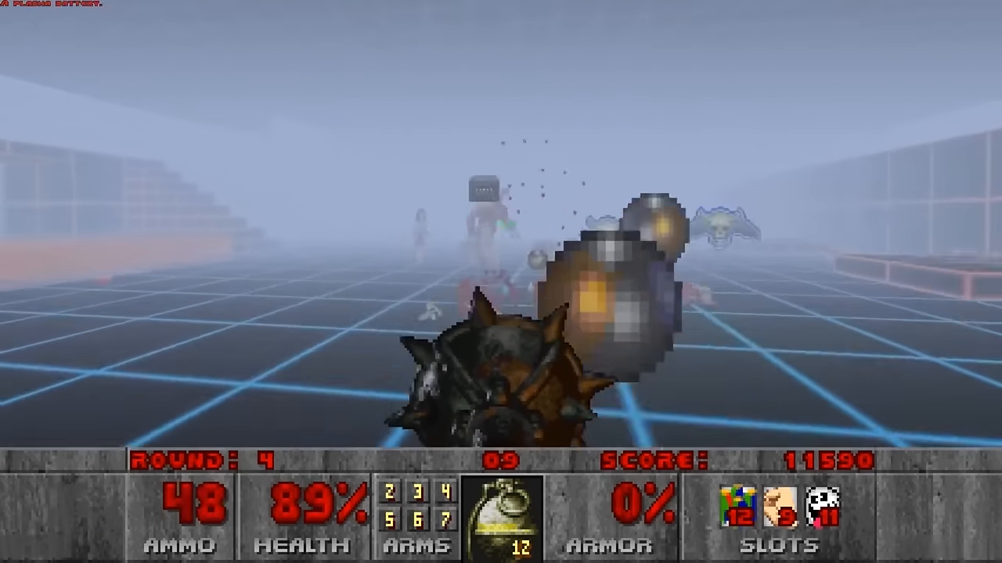
pyautogui.click(500, 281)
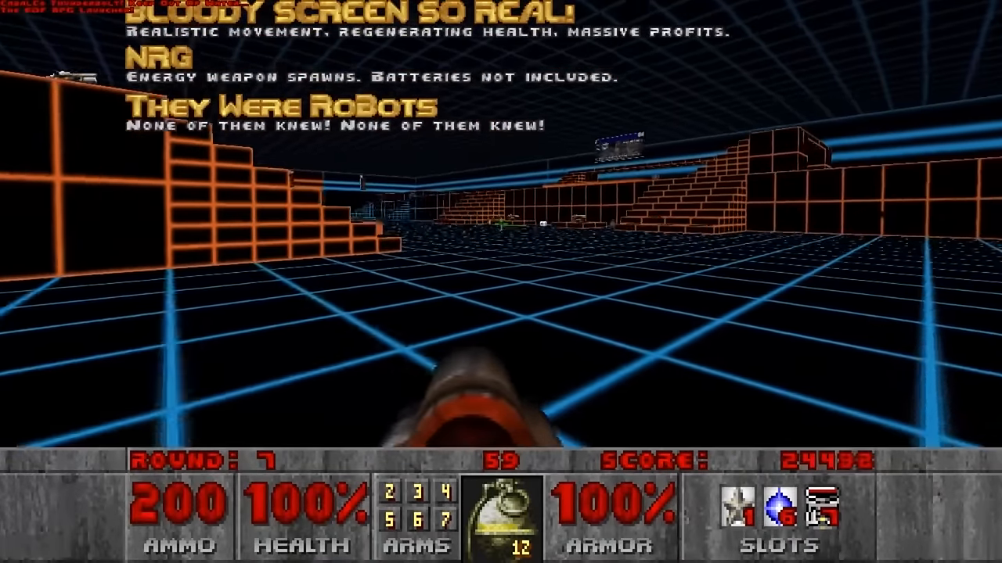
pyautogui.click(501, 282)
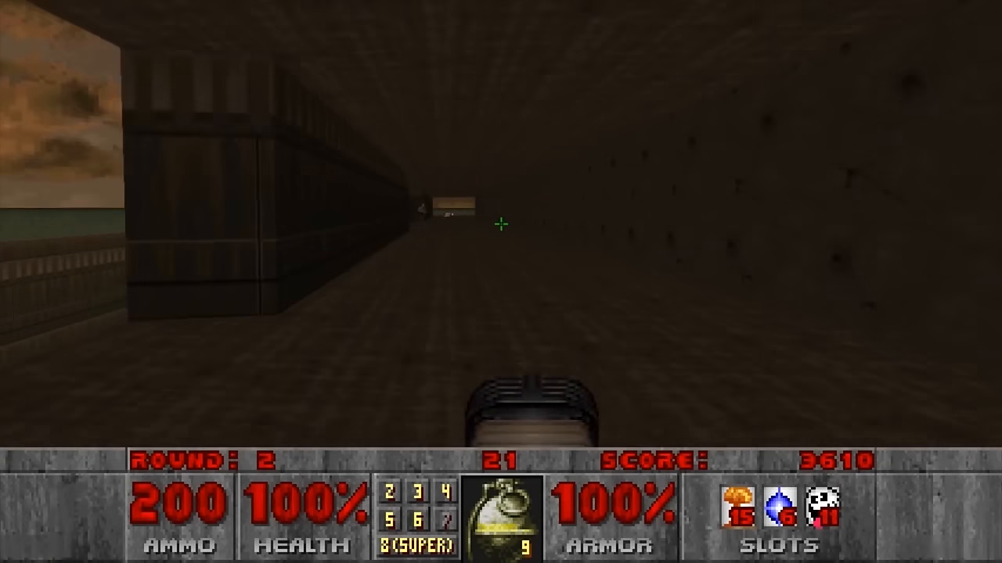
pyautogui.click(501, 235)
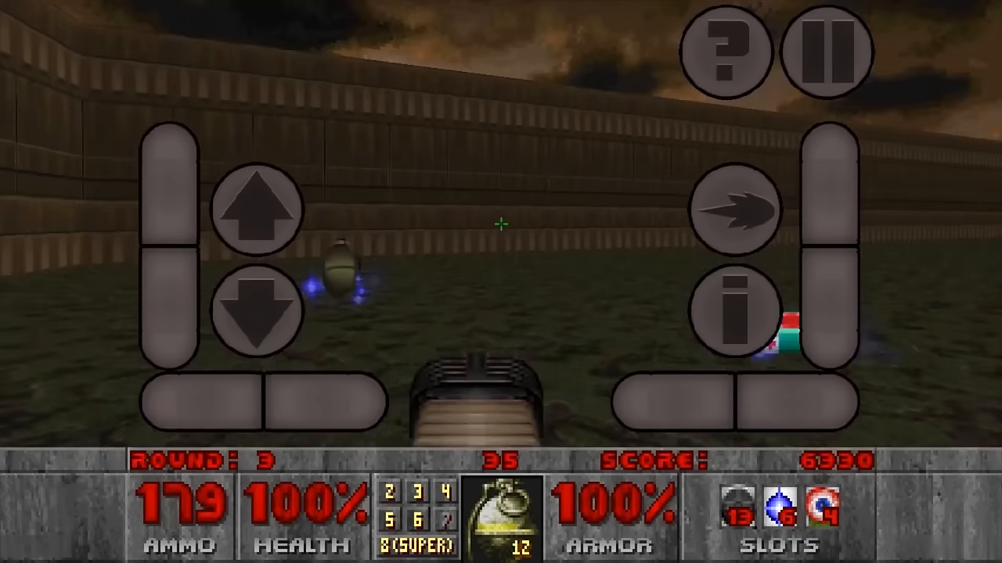
pyautogui.click(266, 211)
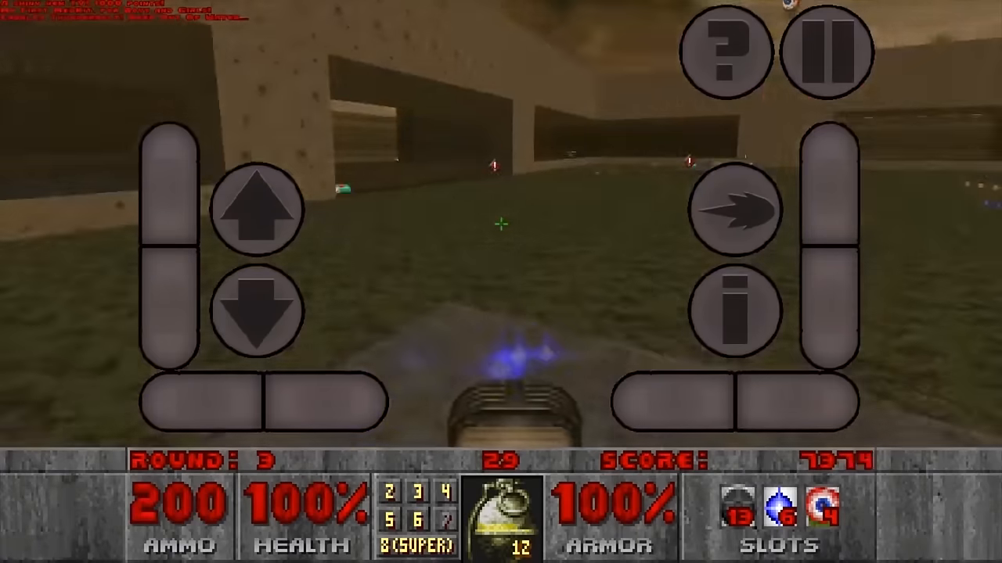
pyautogui.click(273, 209)
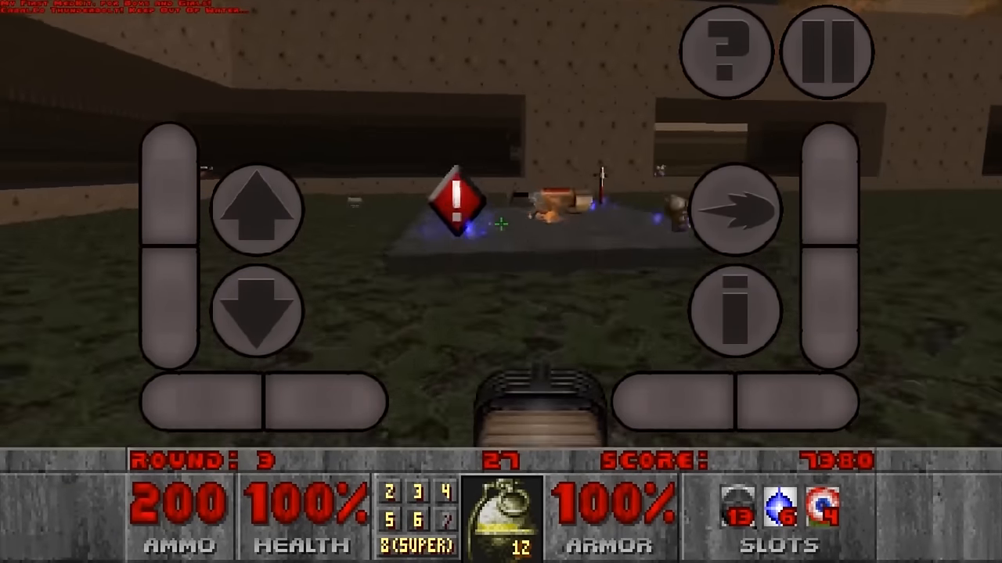